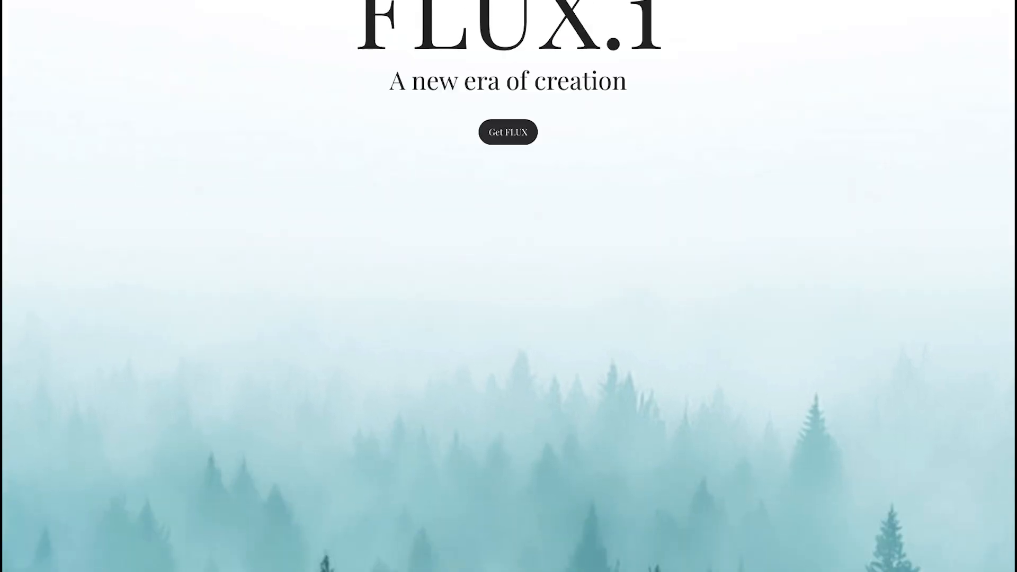
Read through the FLUX.1 [dev] model page, including the Apache 2.0 license note
scroll(down, 3)
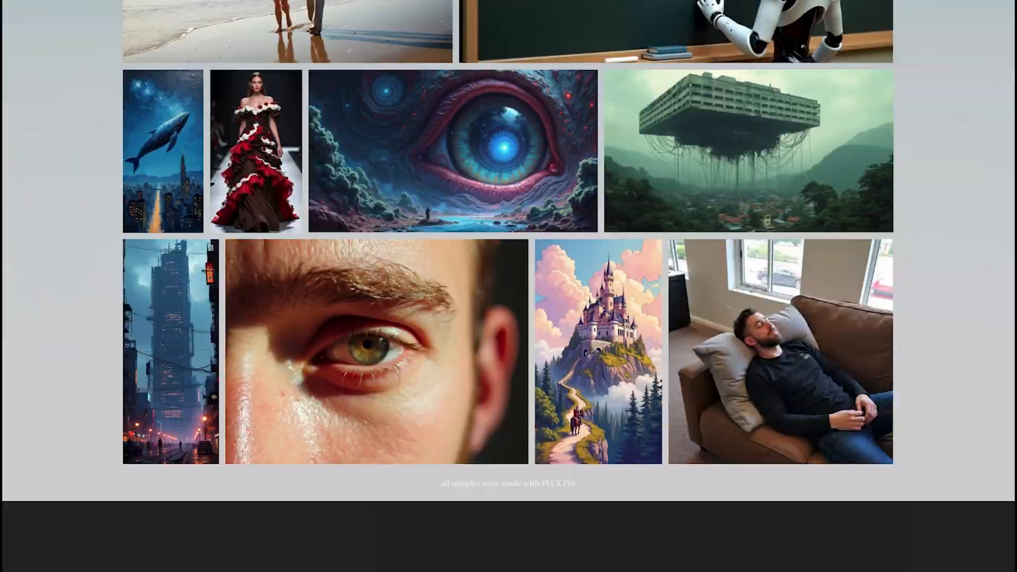
scroll(down, 3)
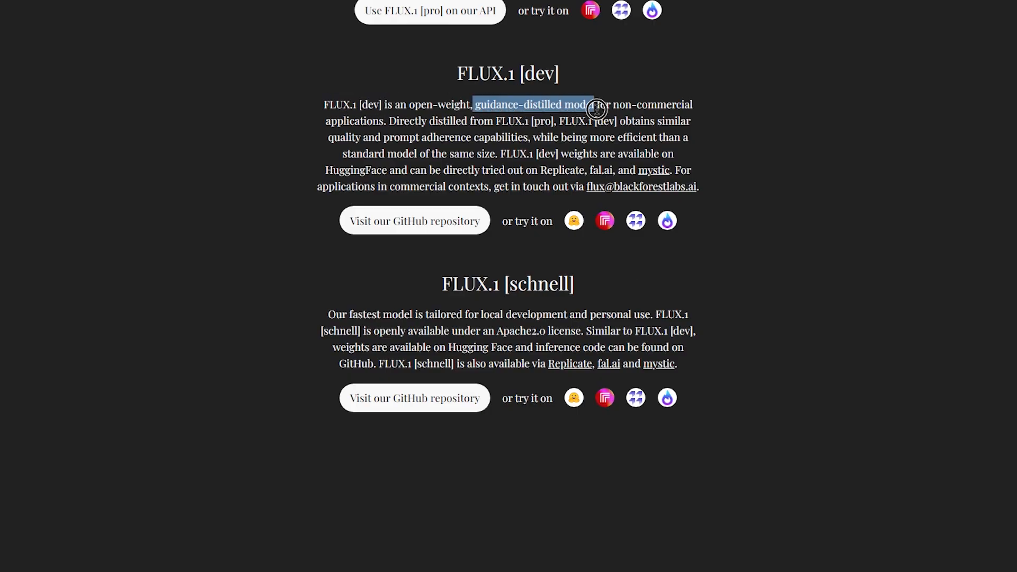
click(516, 147)
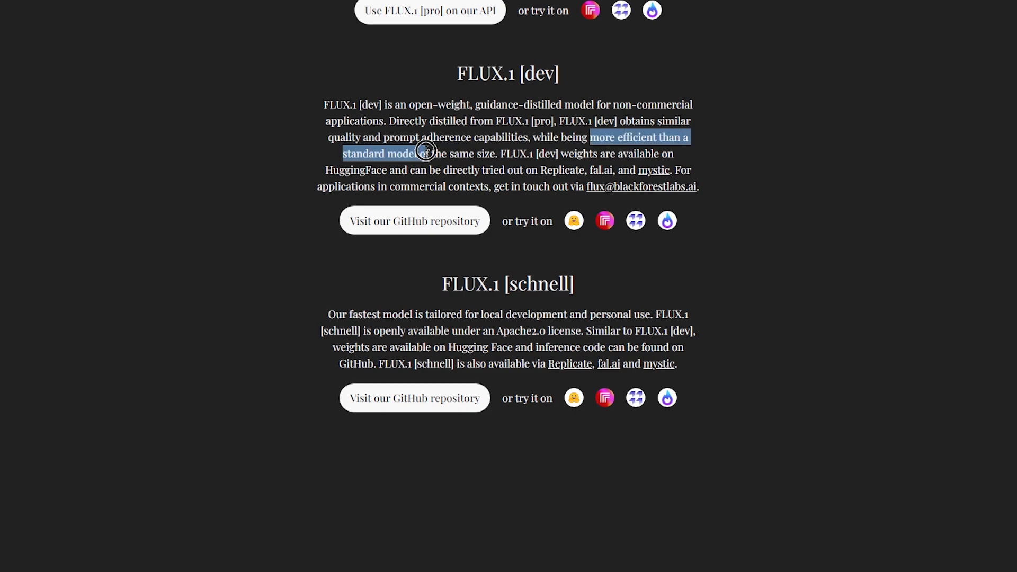
click(443, 169)
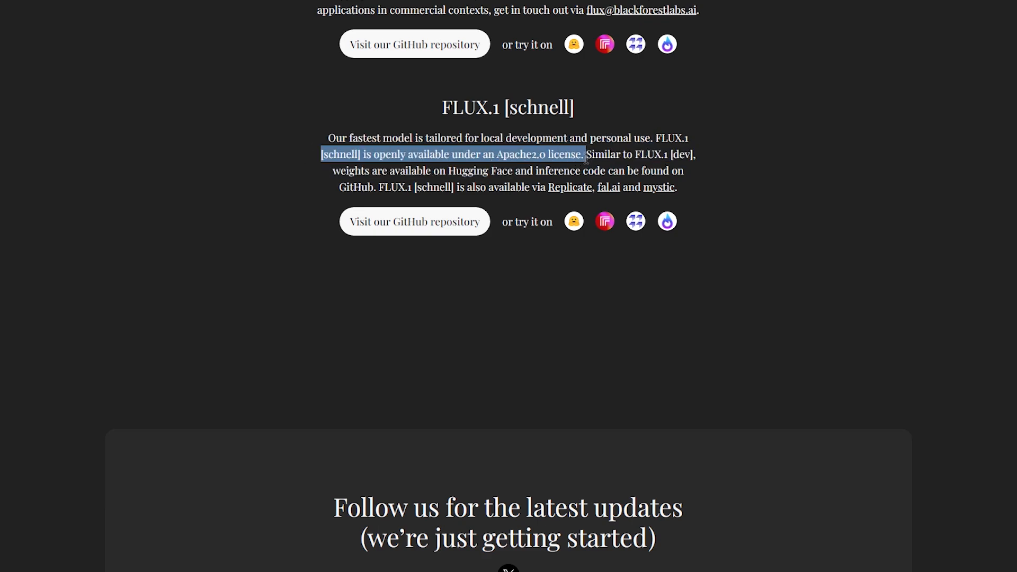
click(595, 182)
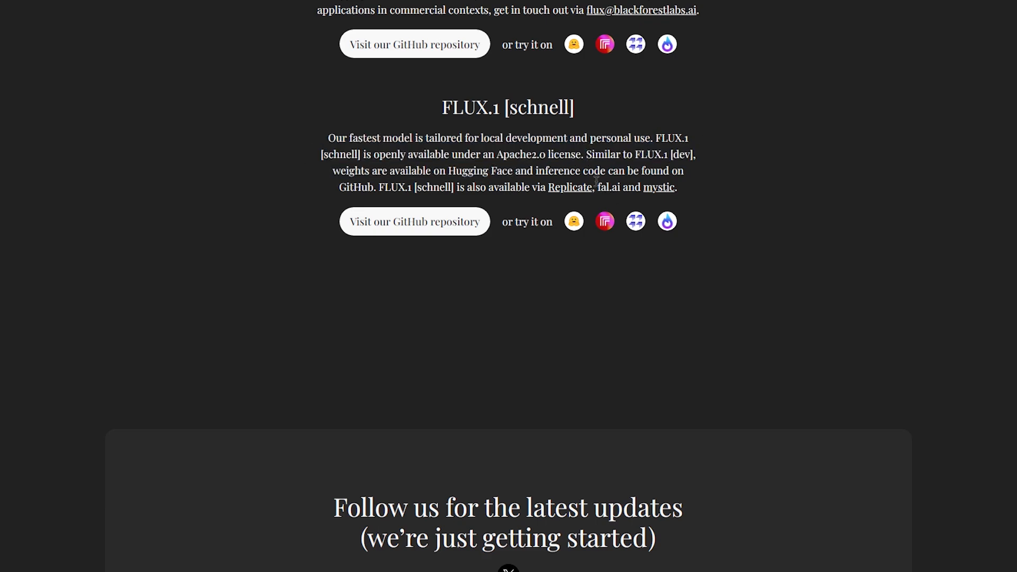
scroll(up, 3)
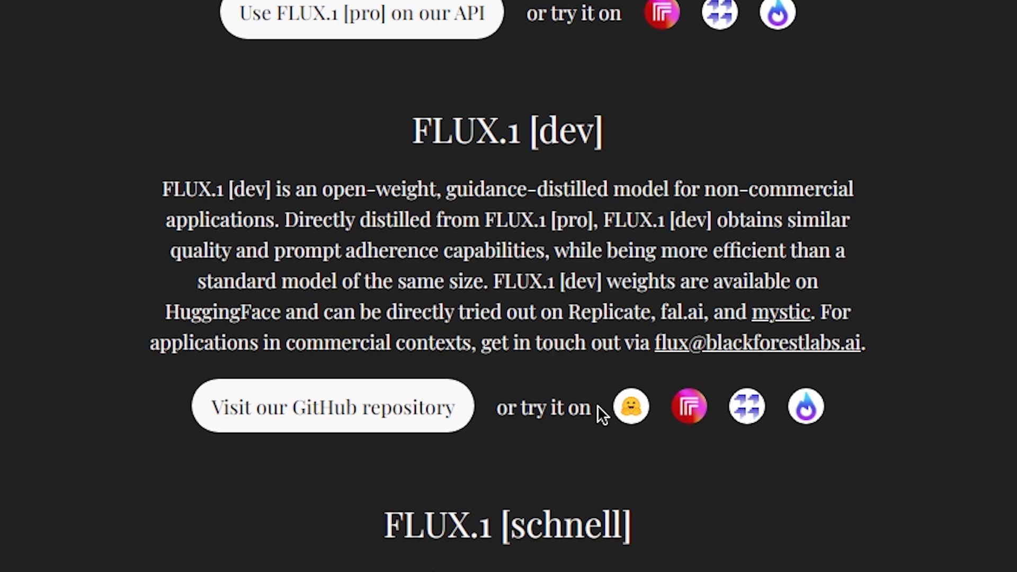
mouse_move(688, 407)
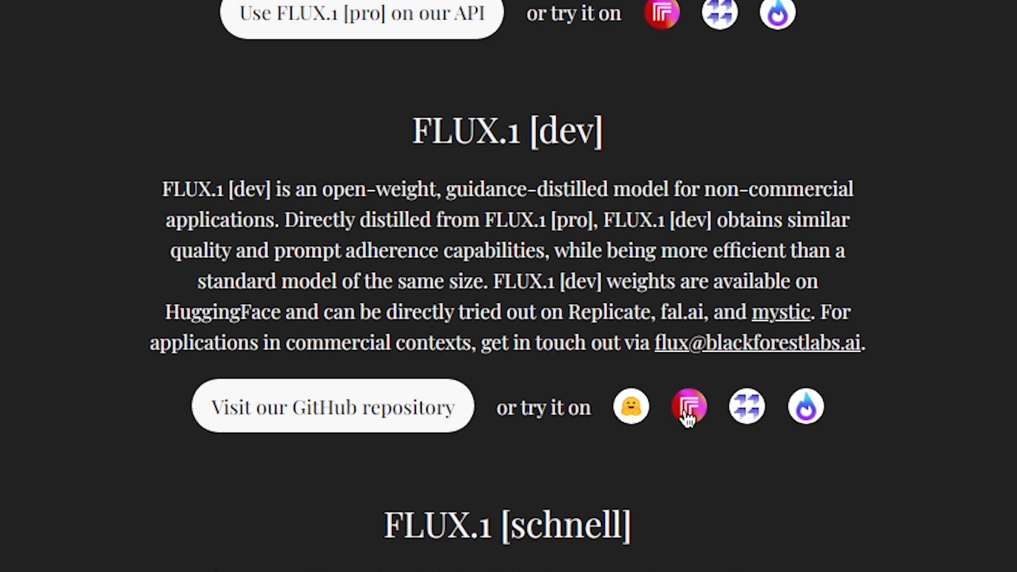
Launch the FLUX.1 [dev] playground on Replicate with its cake example loaded
click(689, 407)
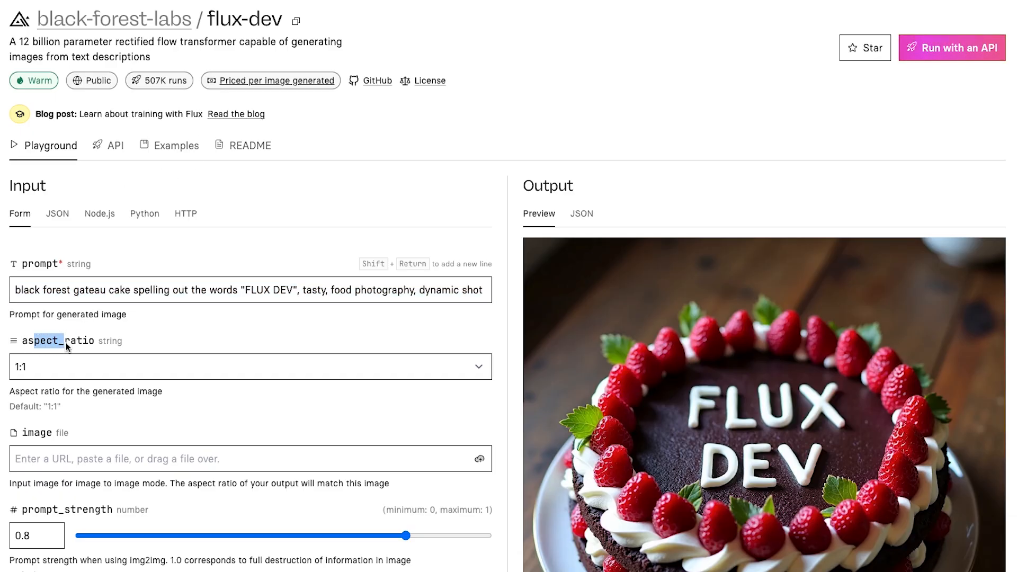
Select the cake prompt and review the playground settings, with guidance at 4.03
click(250, 459)
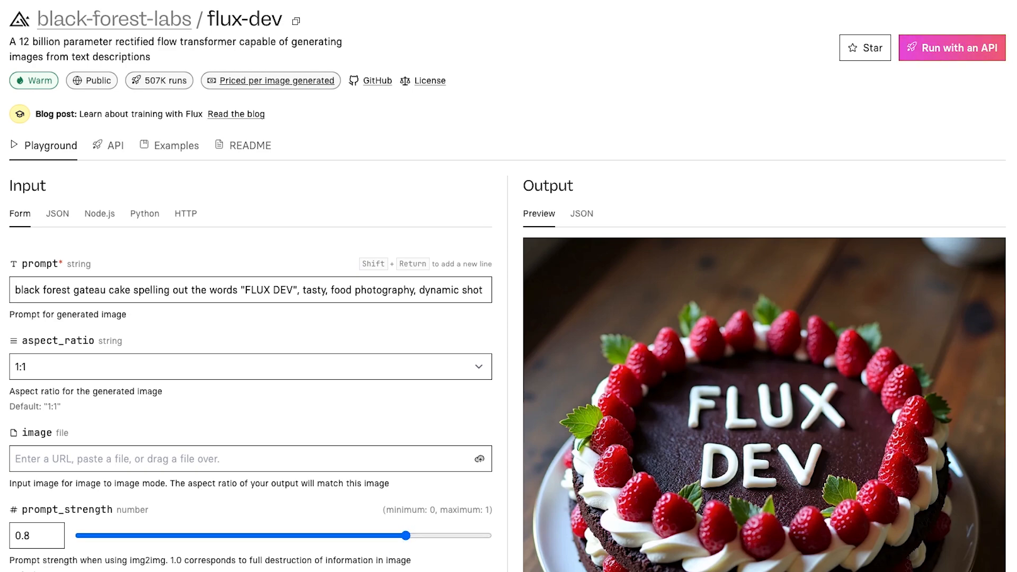
scroll(down, 3)
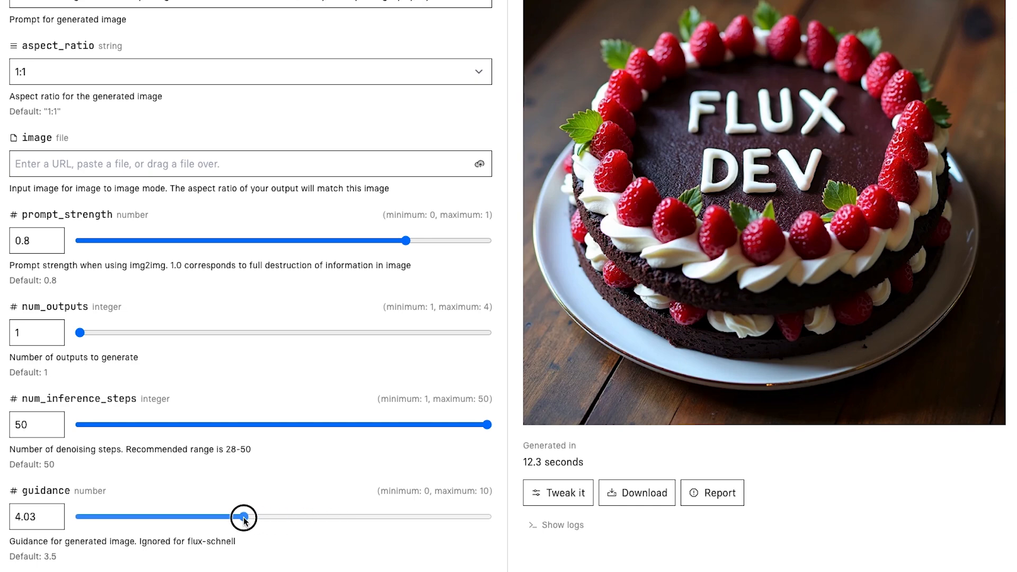
scroll(down, 3)
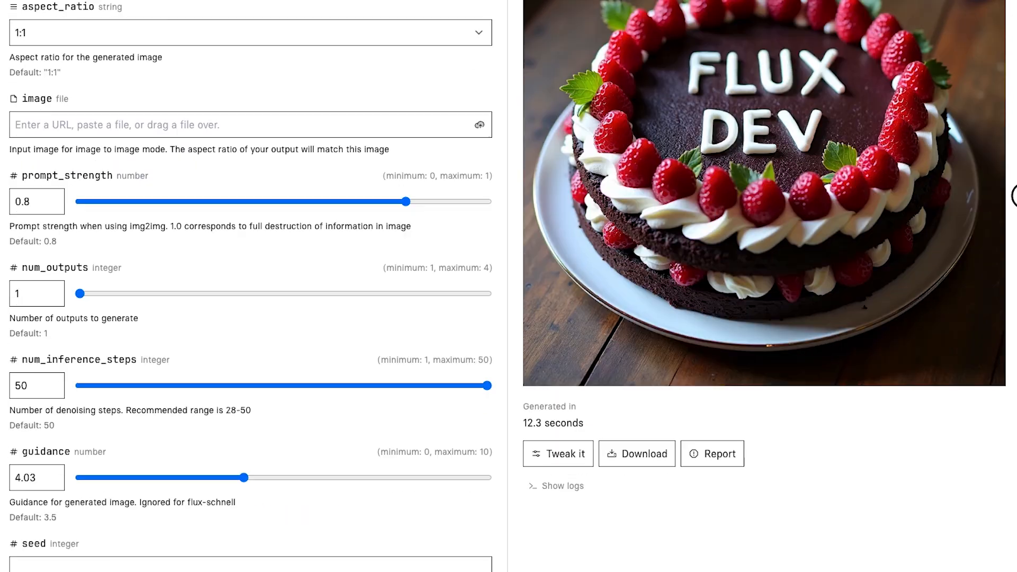
scroll(down, 3)
text(a close up shot of a dark haired women with her palm facing the came)
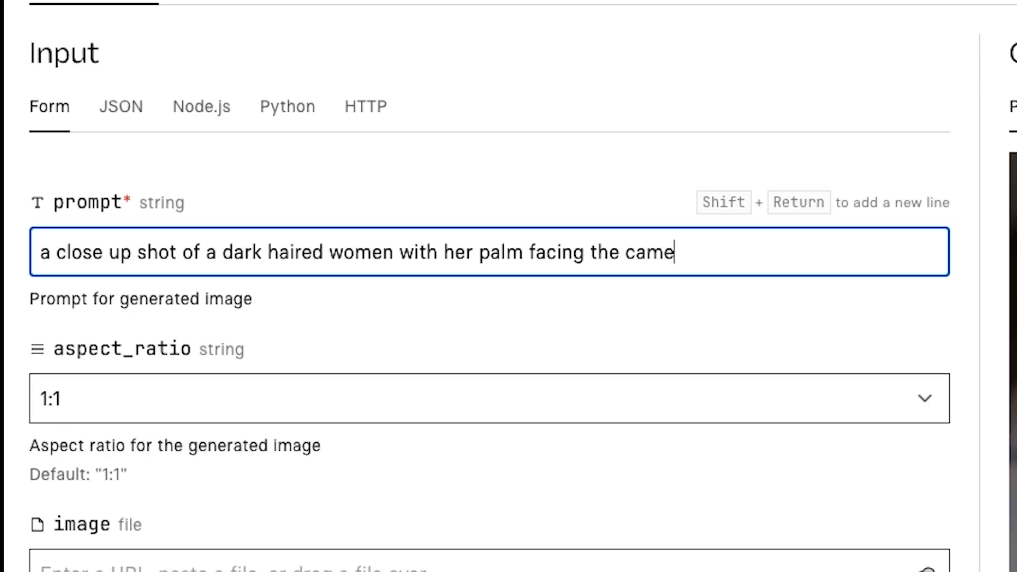
Finish the palm prompt: 'HANDS written on her palm in black sharpie'
text(ra with the wri)
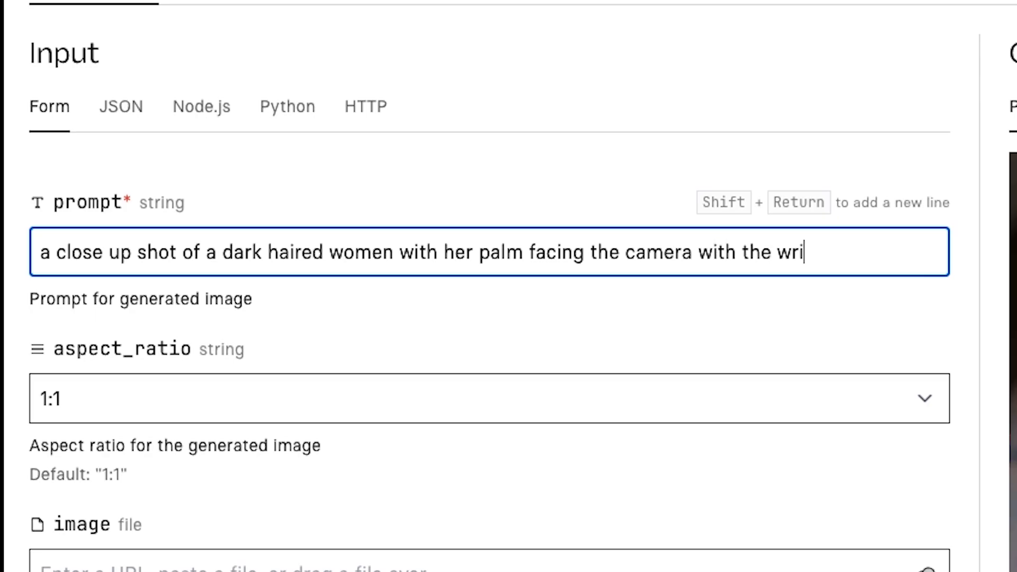
text(ting HANDS)
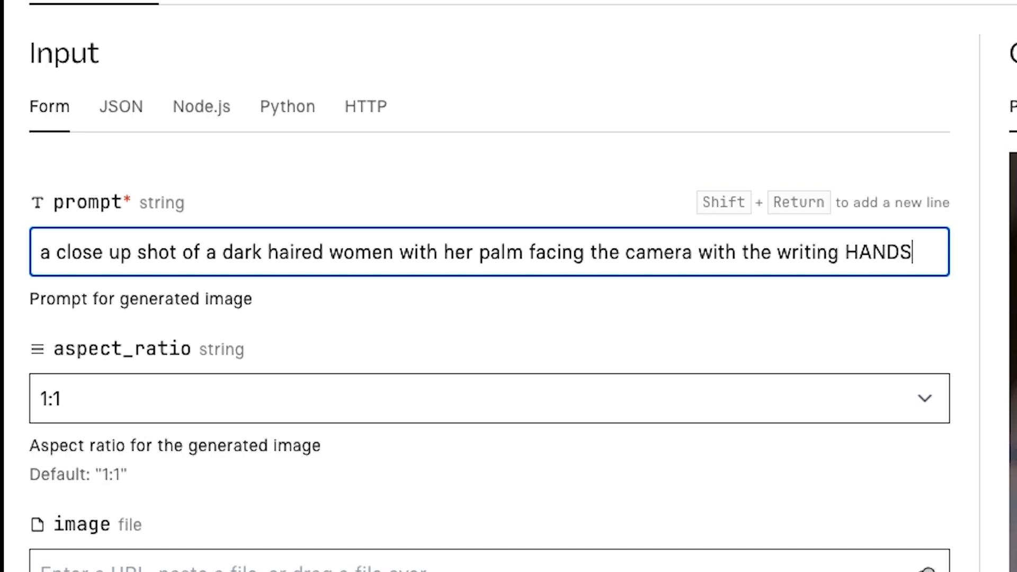
text(written on h)
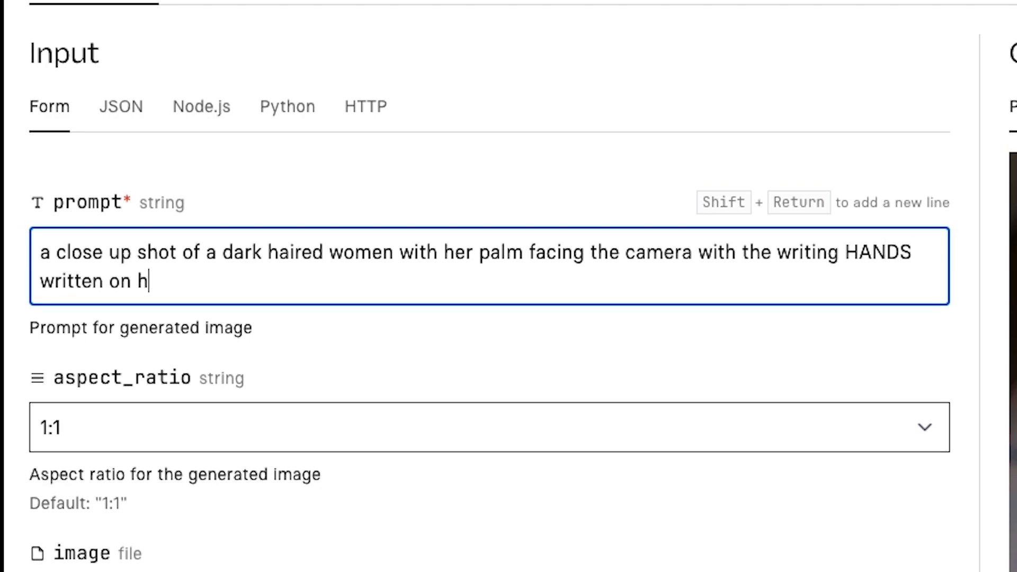
text(er palm in b)
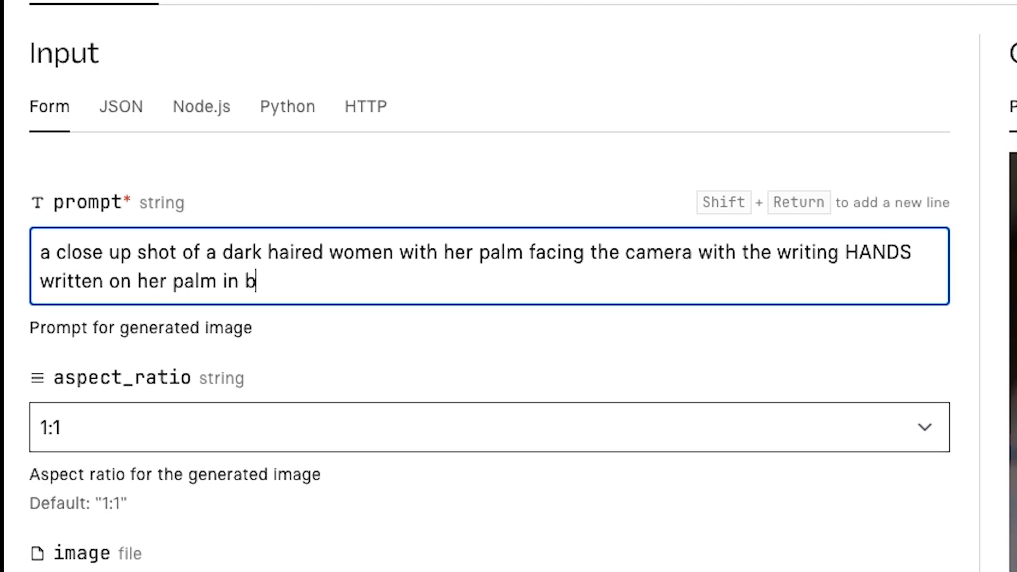
text(lack sharpie)
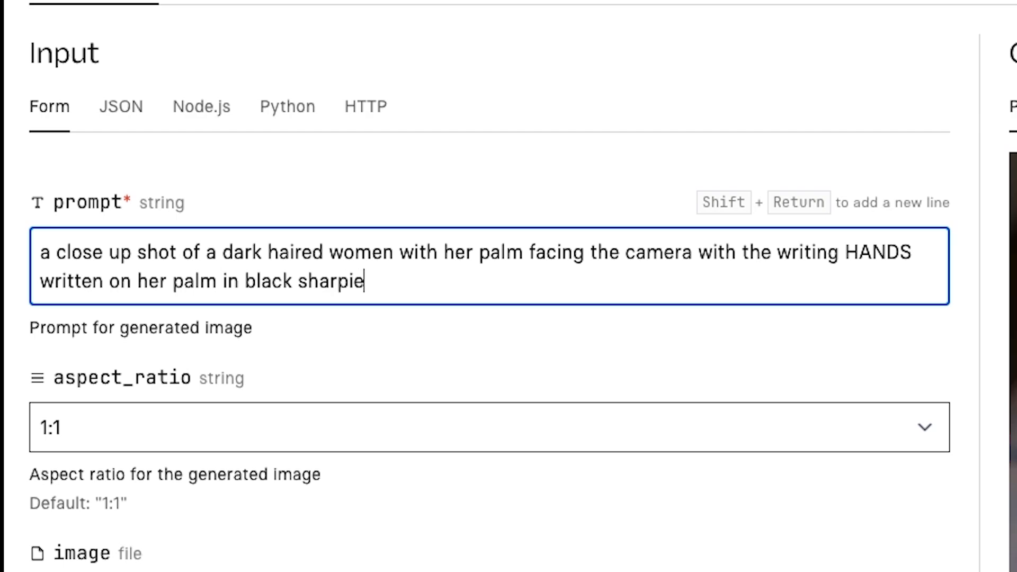
Start a new prompt: 'a silhouette of a dog in the thunderstorm clouds'
text(a silhouette of a dog in the thunderstorm cl)
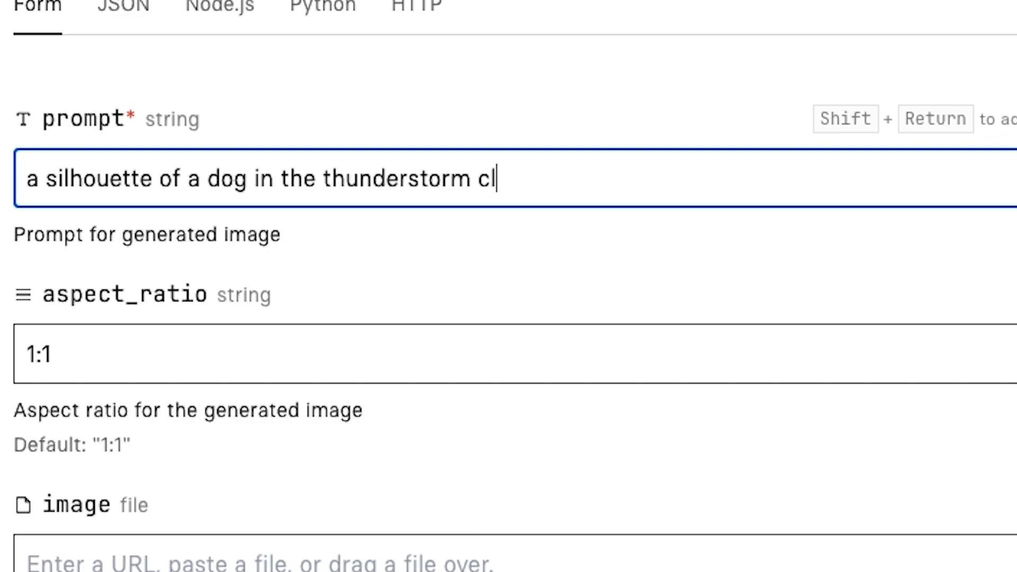
Complete the dog prompt with 'thunder, photo, bad weather' terms
text(ouds, thund)
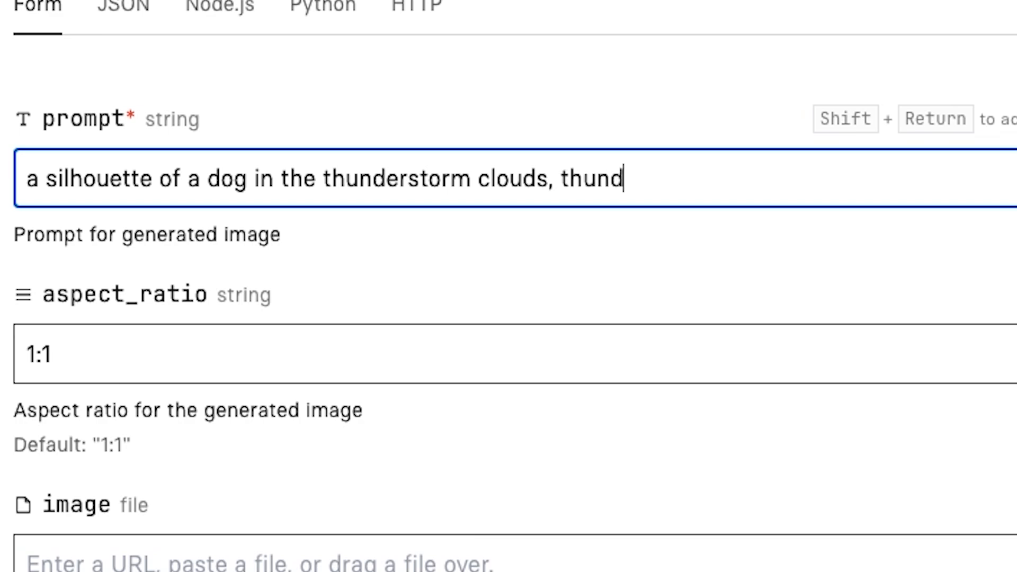
text(er, photo, bad w)
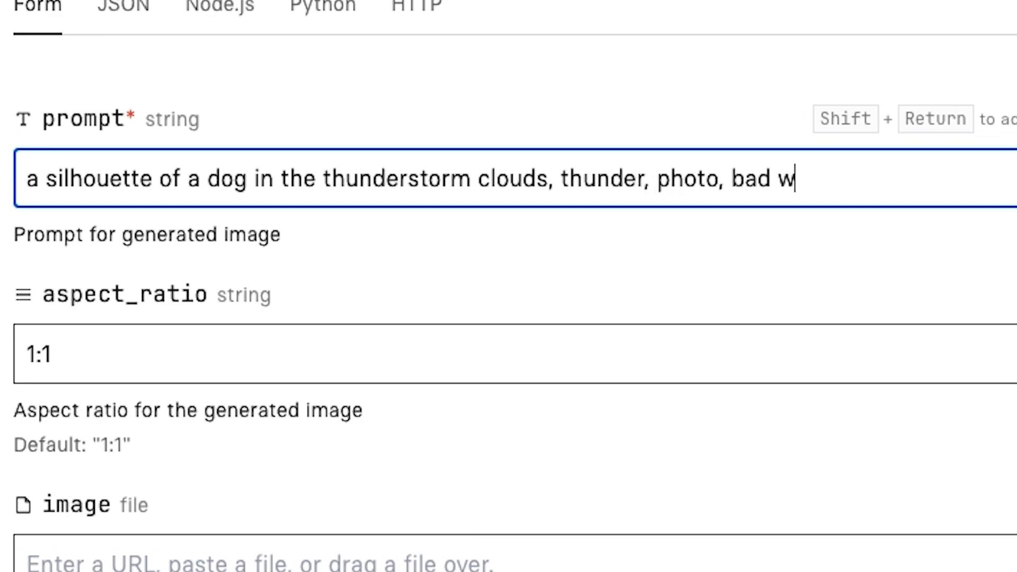
Start a new prompt: 'three teenagers cycling down the road in a neighbourhood'
text(three teenagers cycling down the road in a neighbour)
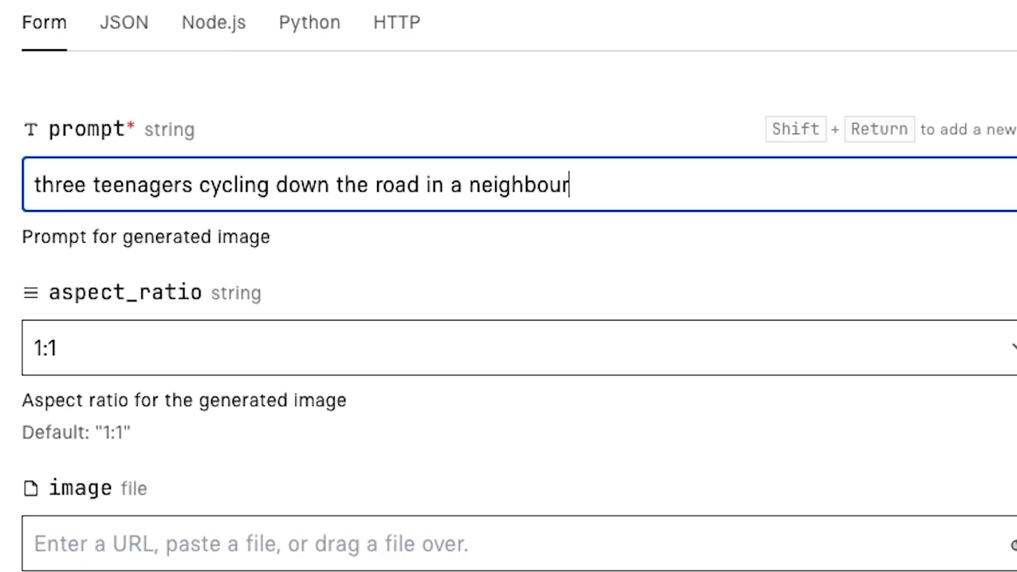
Complete the cyclists prompt with '1980s vibes, summer, nostalgic'
text(hood, 1980s)
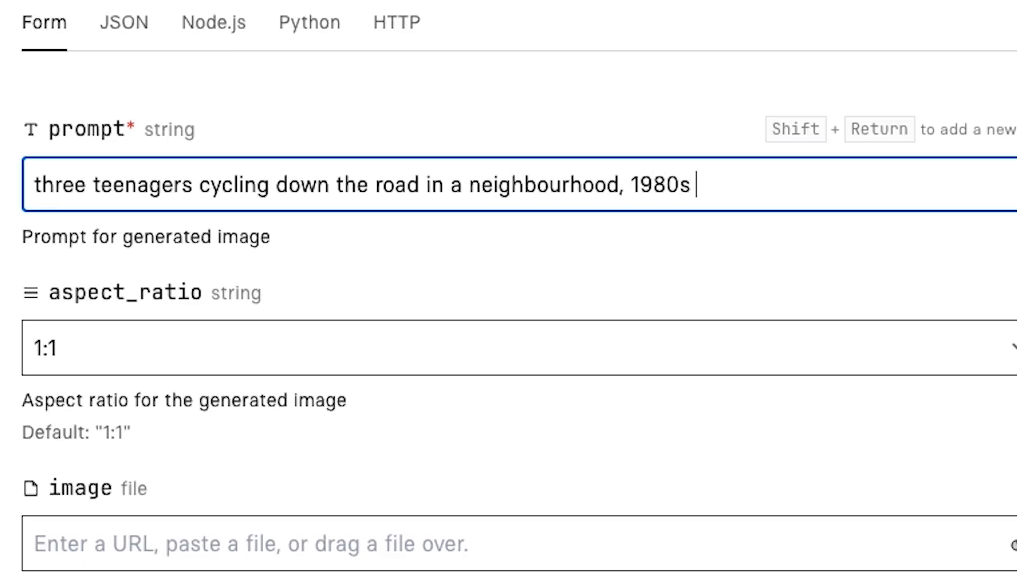
text(vibes, summer)
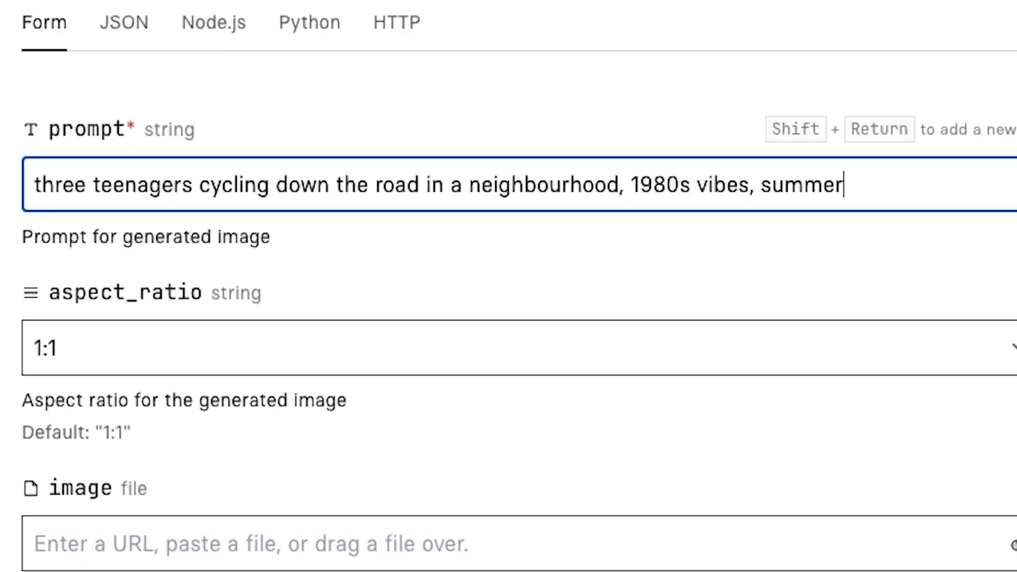
text(, nostalgic)
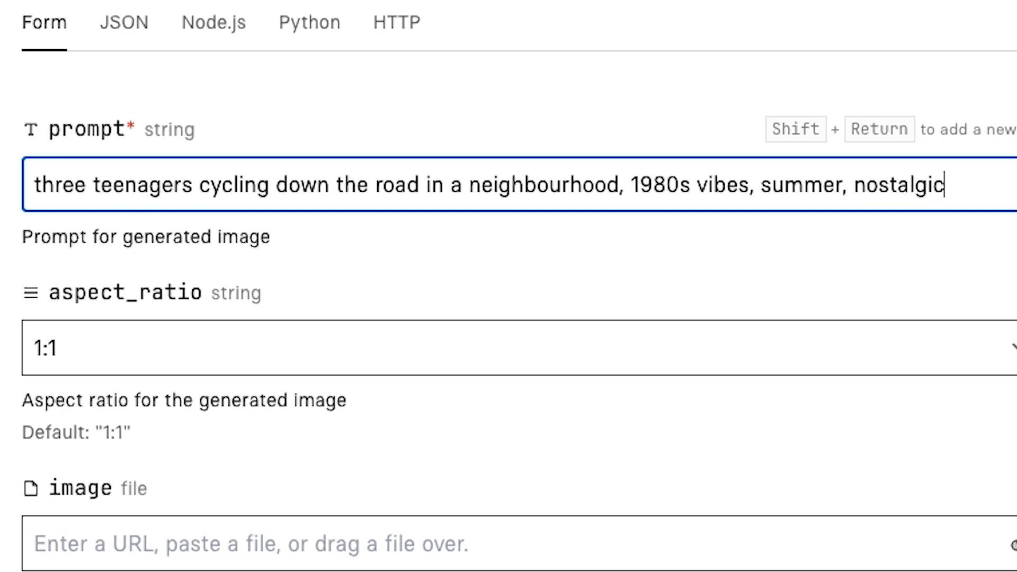
Start a new prompt about a young man whose computer screen says virus
text(a young man is working on a computer, the computer screen says virus and the young man is sh)
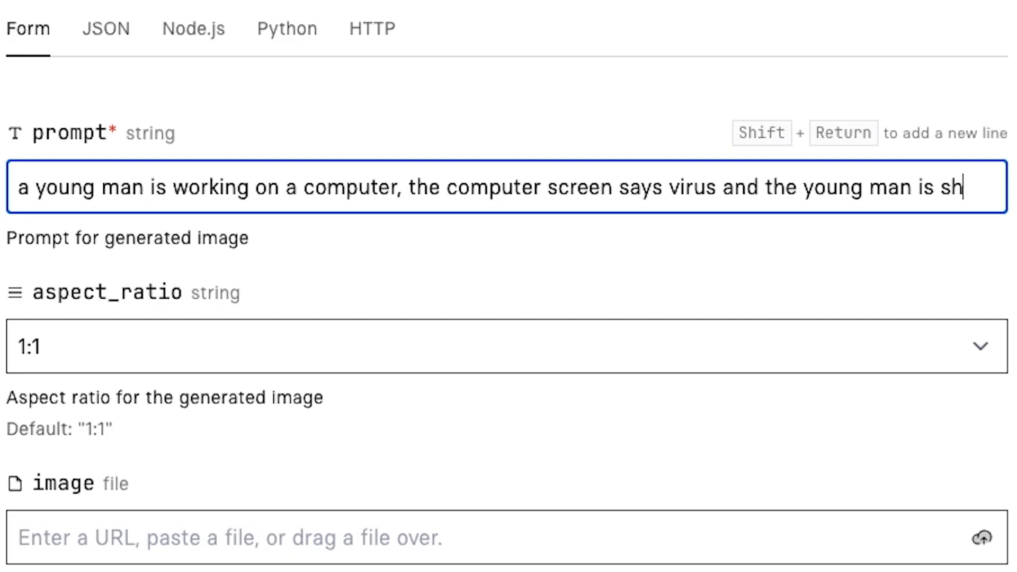
Extend the virus prompt with 'shocked, dark lit room, shocked'
text(ocked, dark)
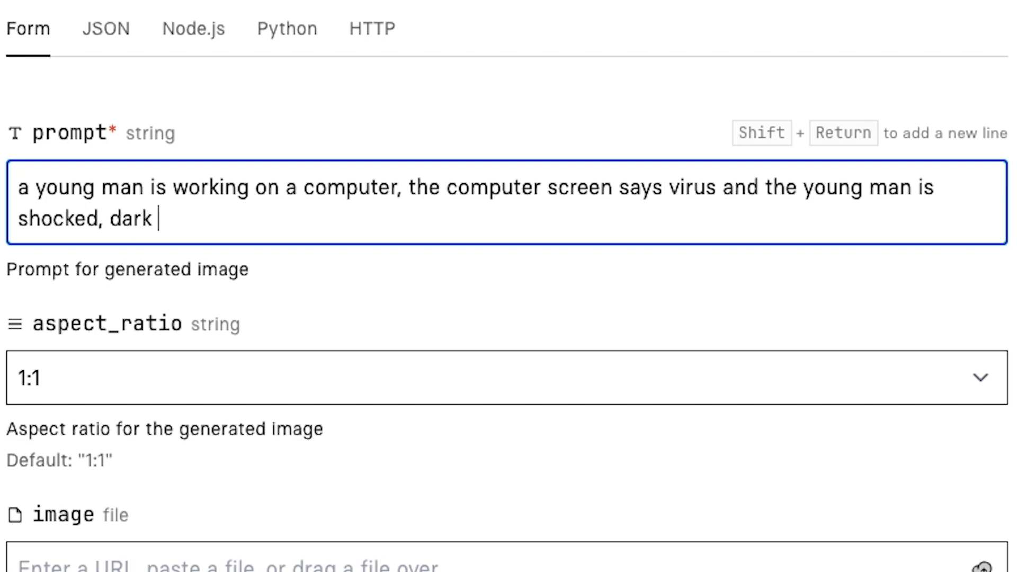
text(lit room, shocke)
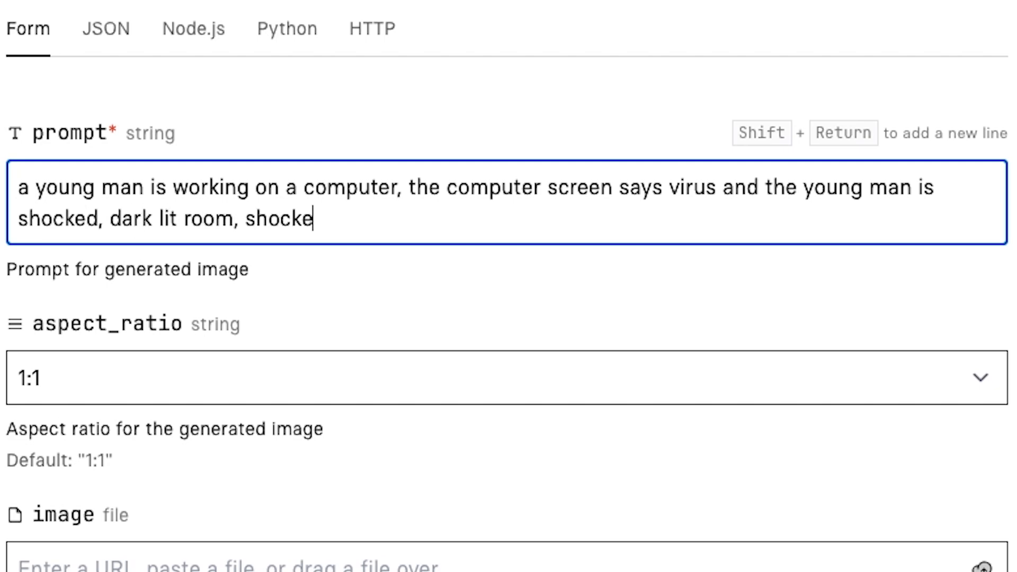